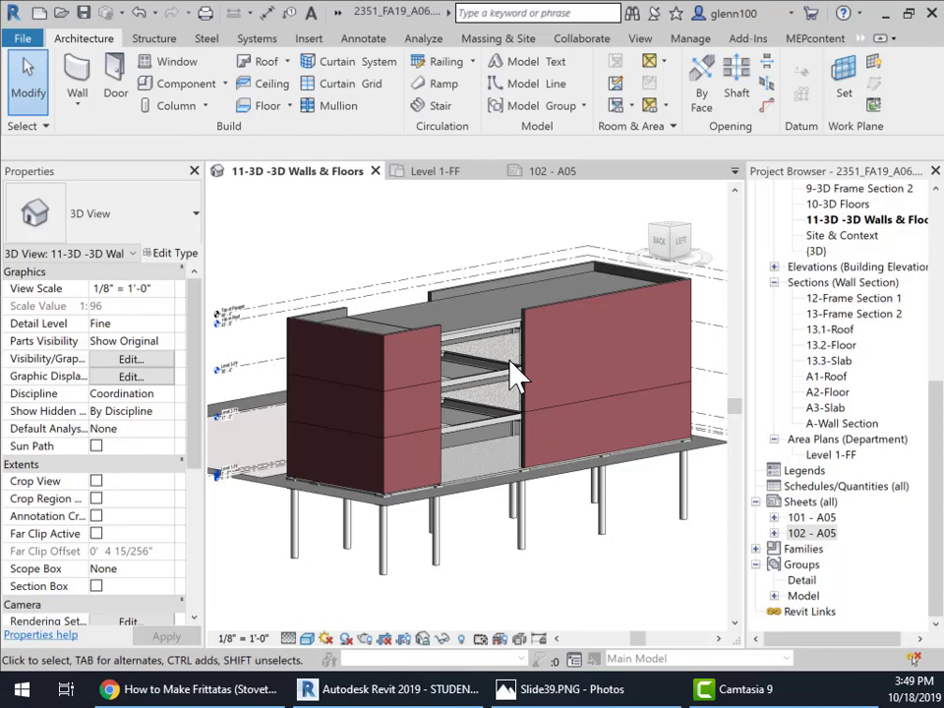
mouse_move(456, 407)
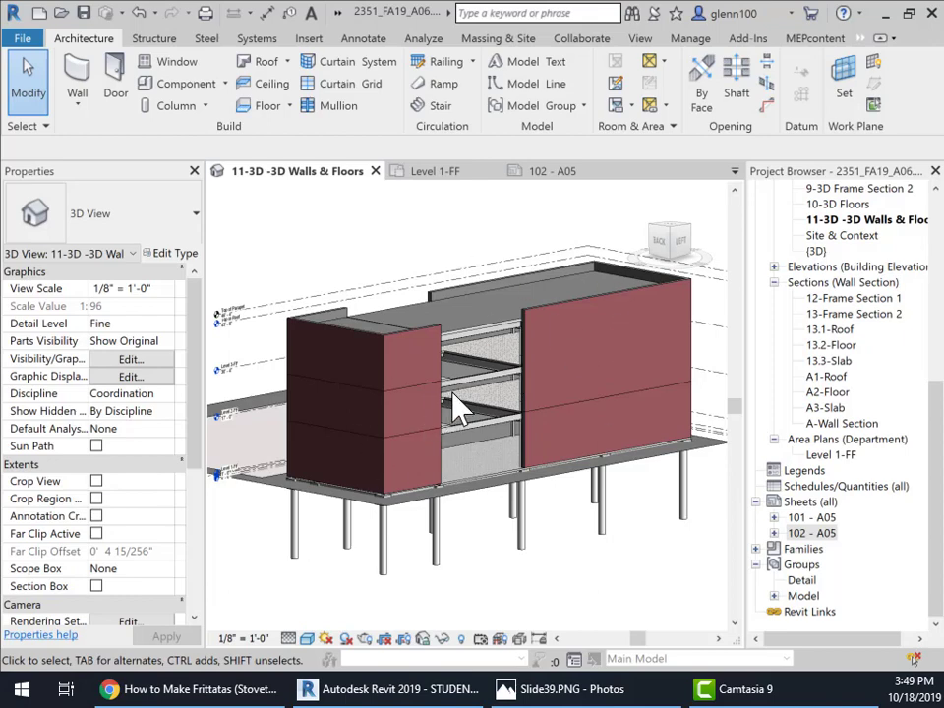
mouse_move(590, 319)
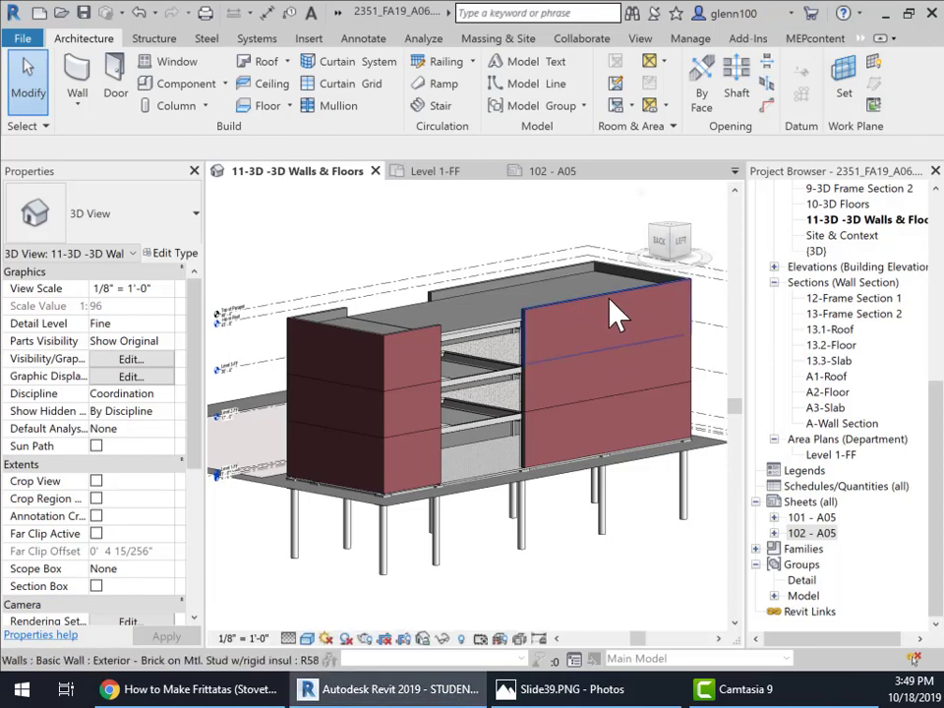
Step: Select the upper brick wall to review its exterior brick-on-metal-stud type, then switch to the curtain wall slides
click(620, 324)
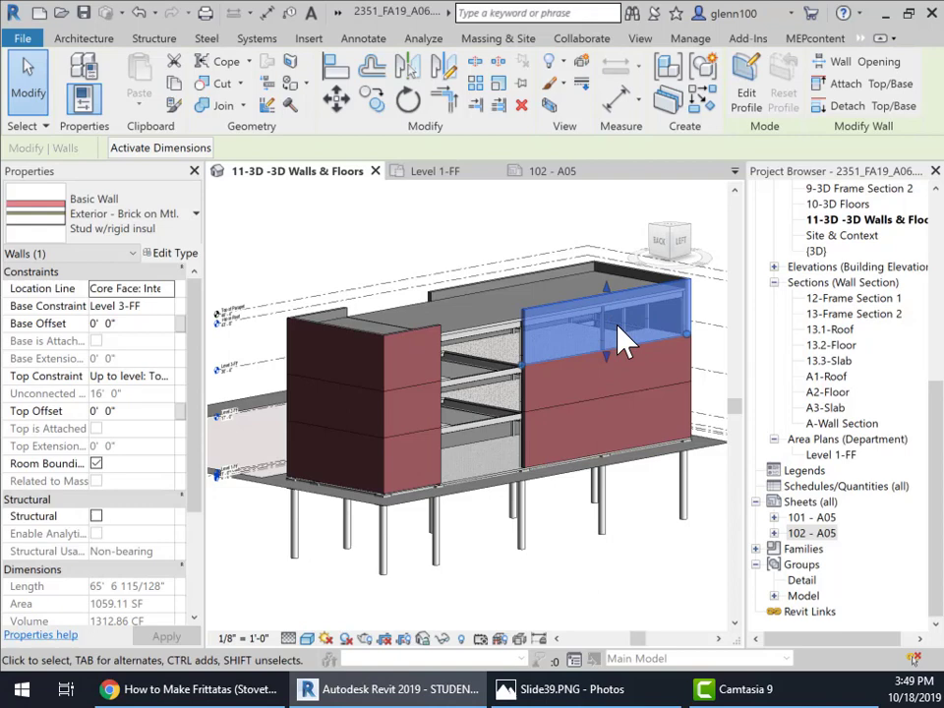
mouse_move(672, 330)
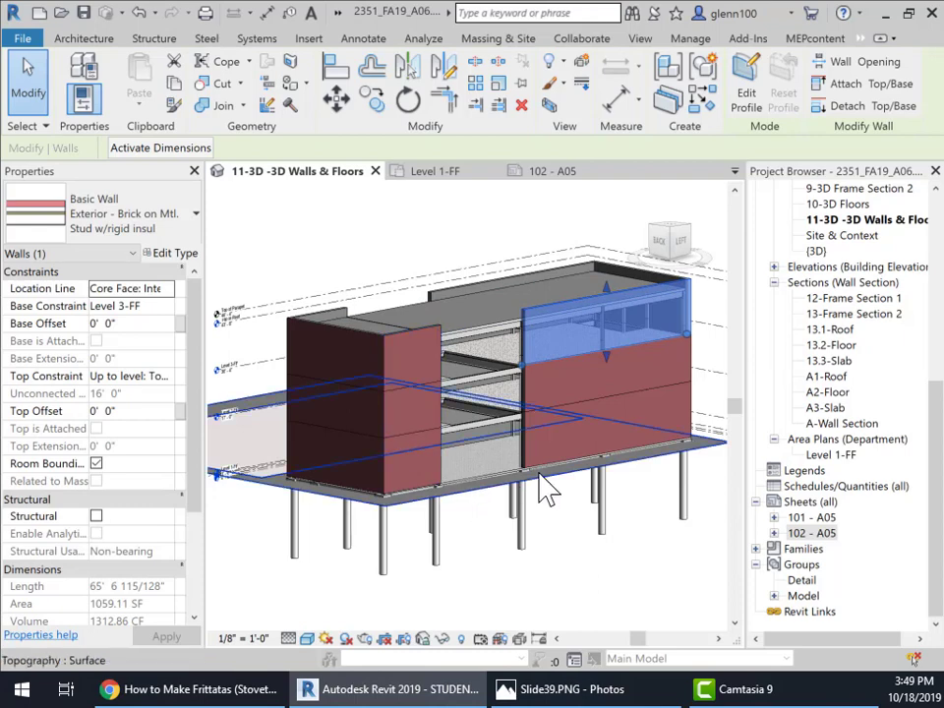
mouse_move(363, 428)
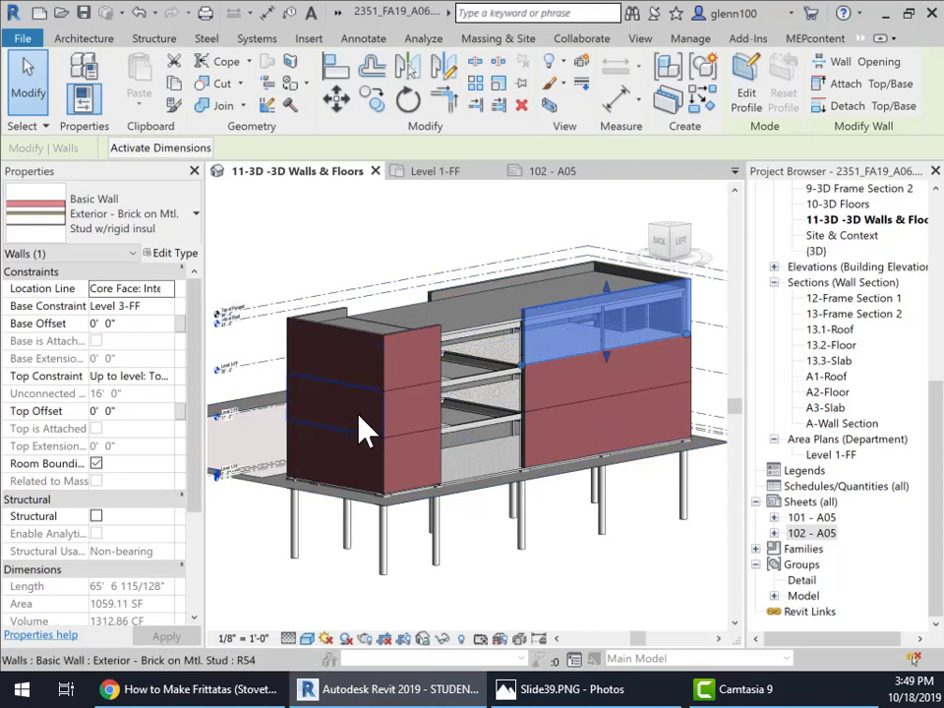
click(452, 330)
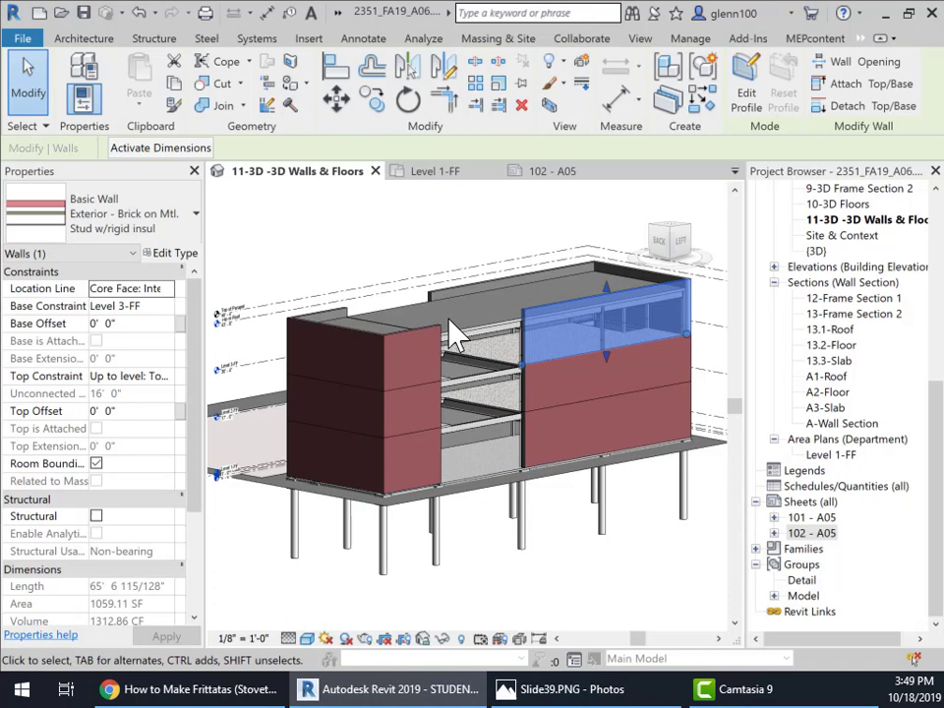
mouse_move(429, 472)
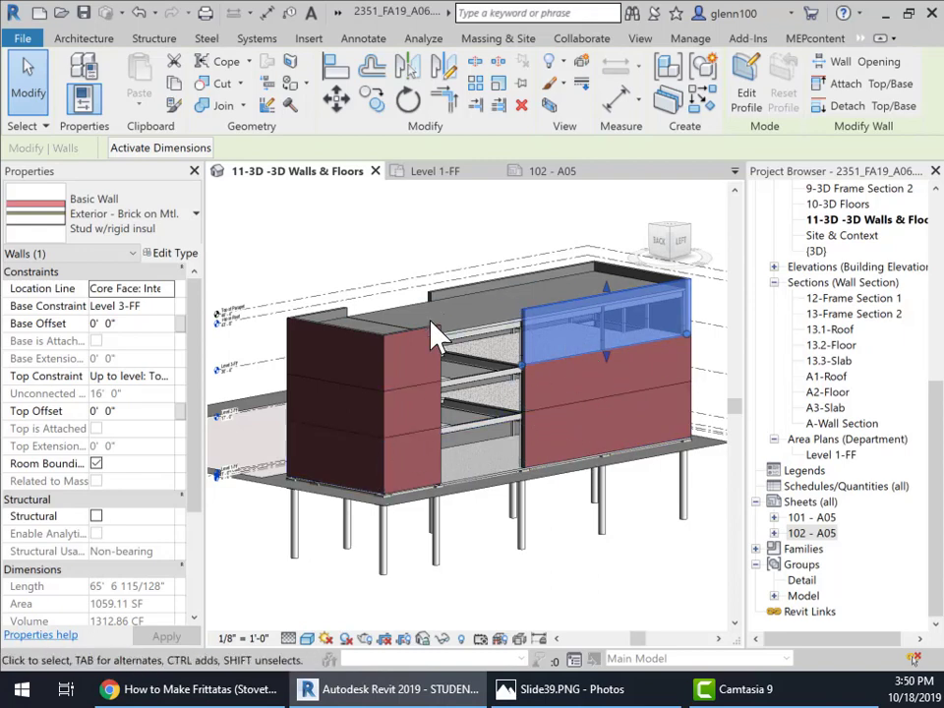
mouse_move(531, 407)
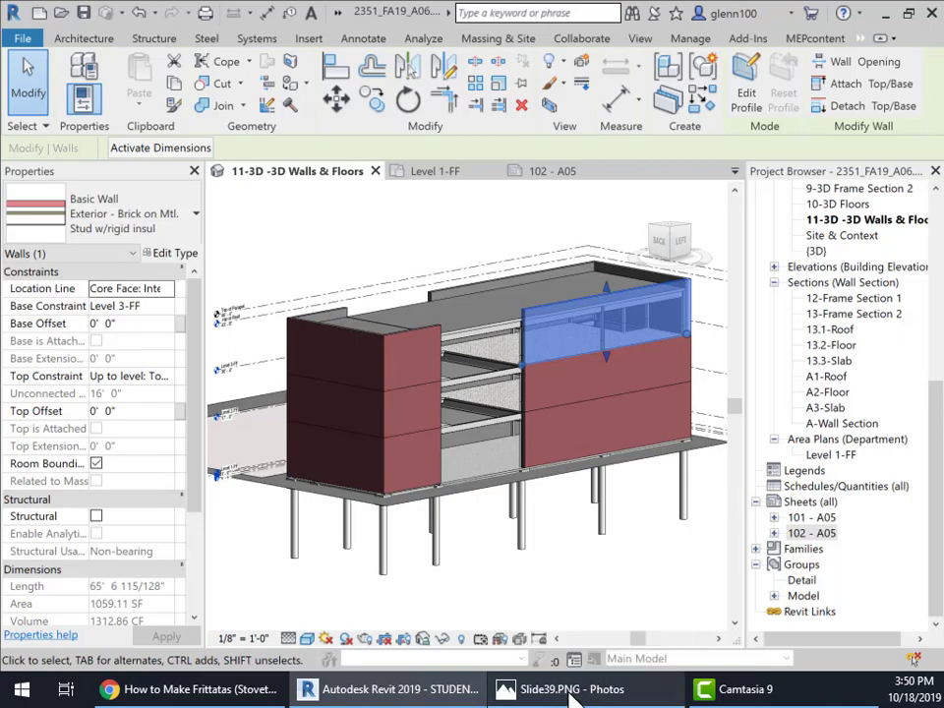
click(586, 688)
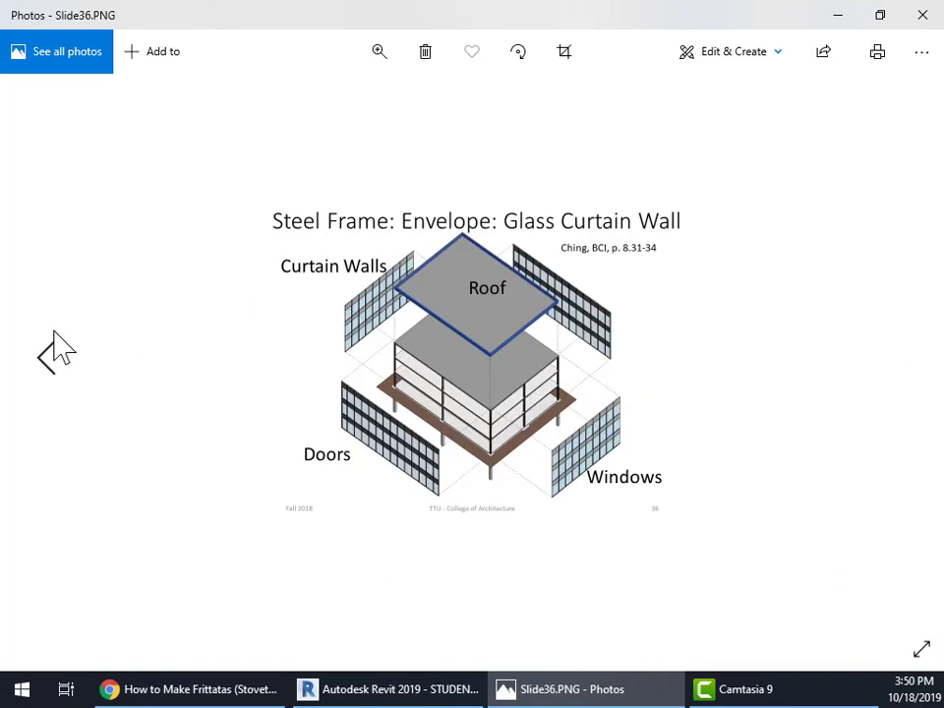
mouse_move(436, 472)
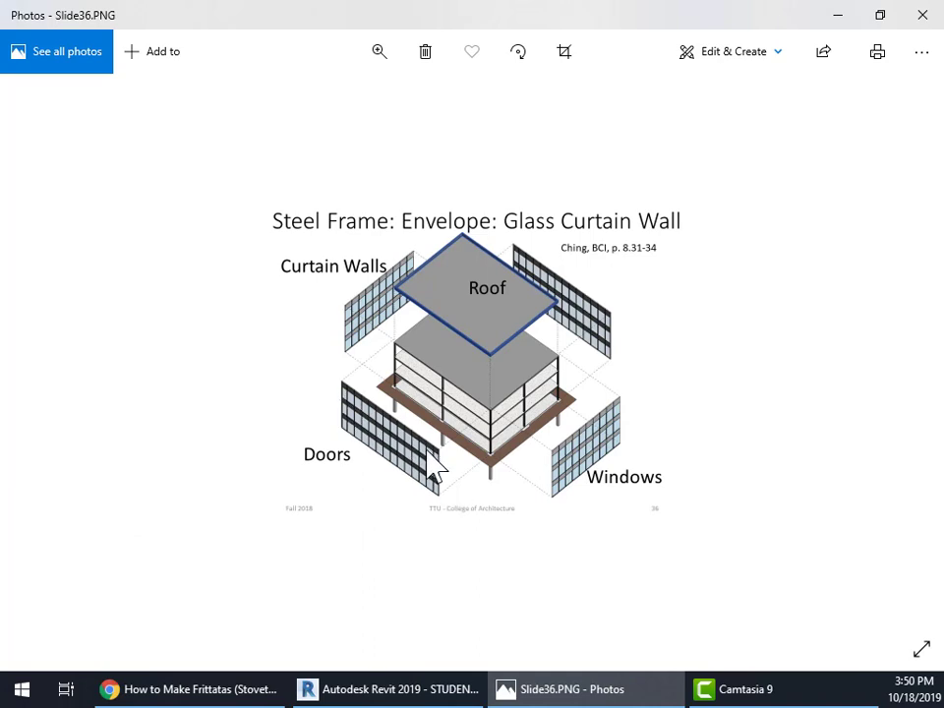
mouse_move(417, 437)
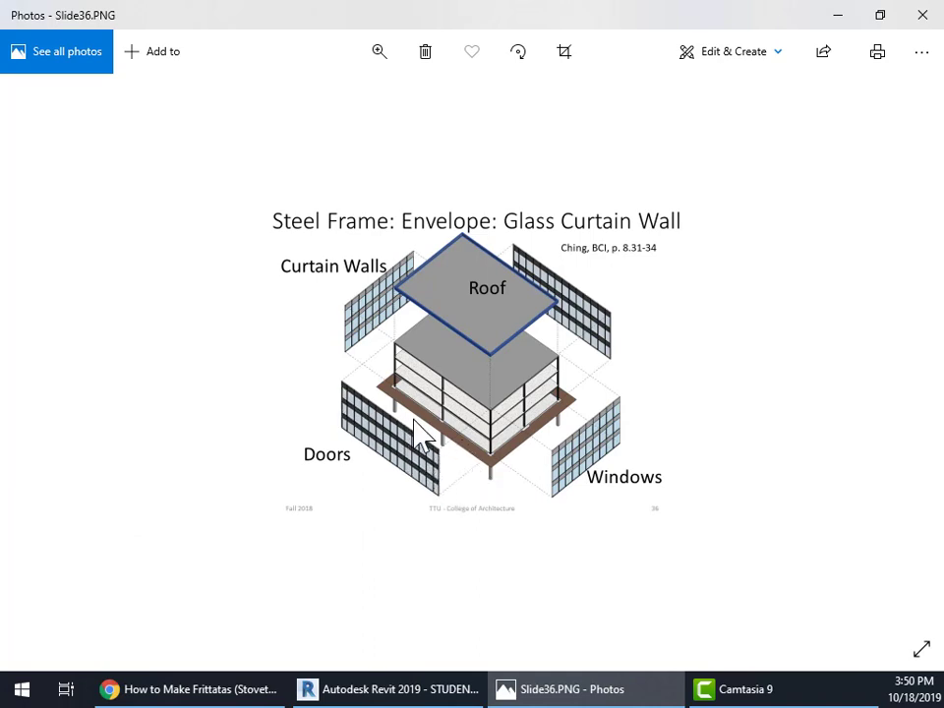
mouse_move(501, 422)
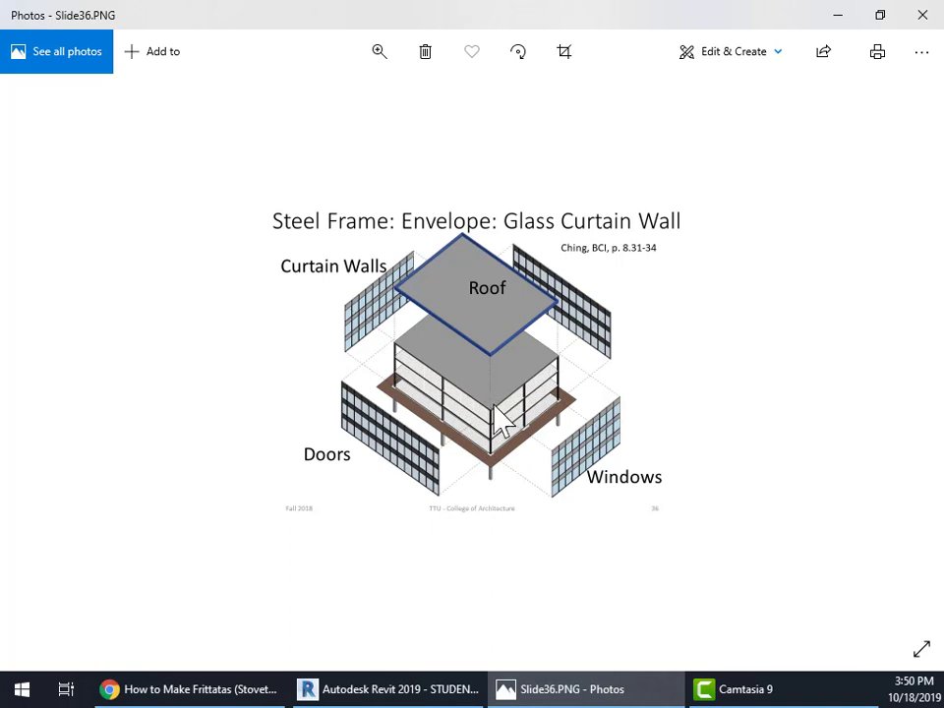
mouse_move(491, 468)
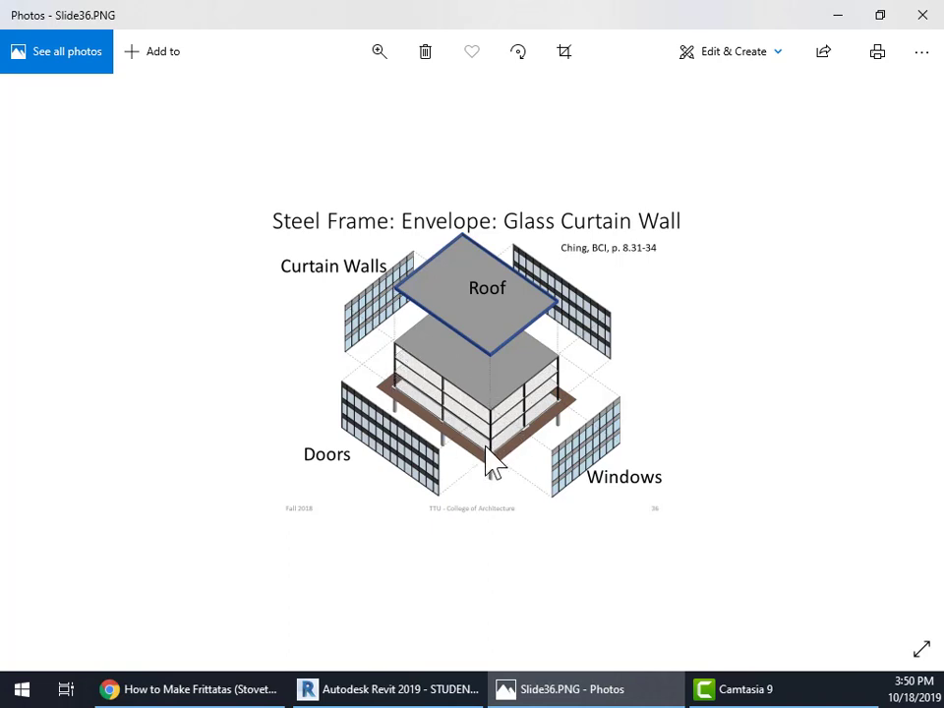
mouse_move(513, 530)
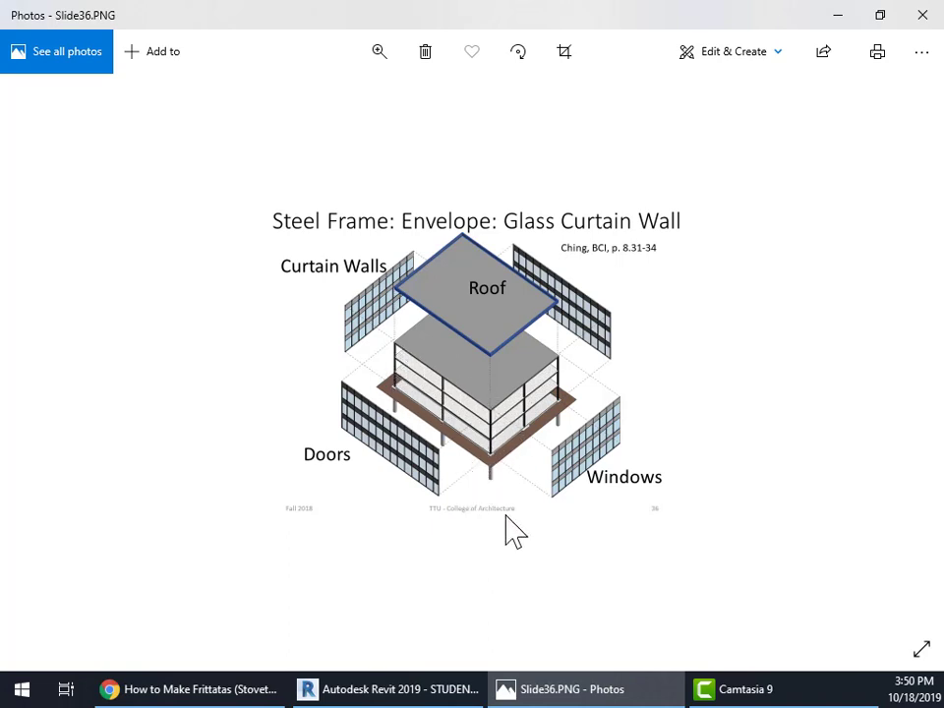
mouse_move(790, 377)
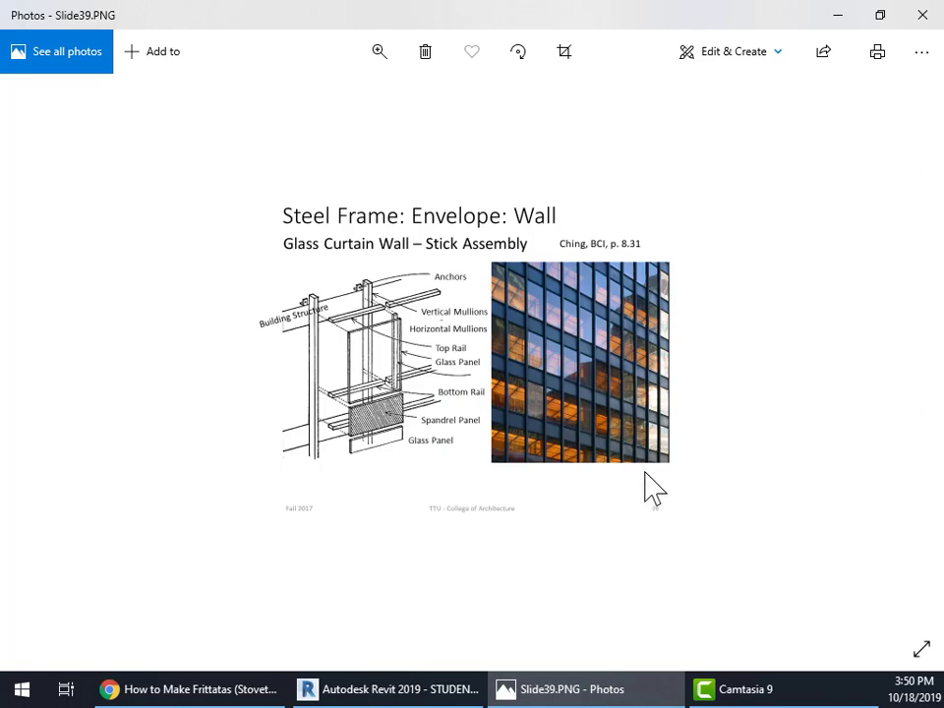
mouse_move(605, 272)
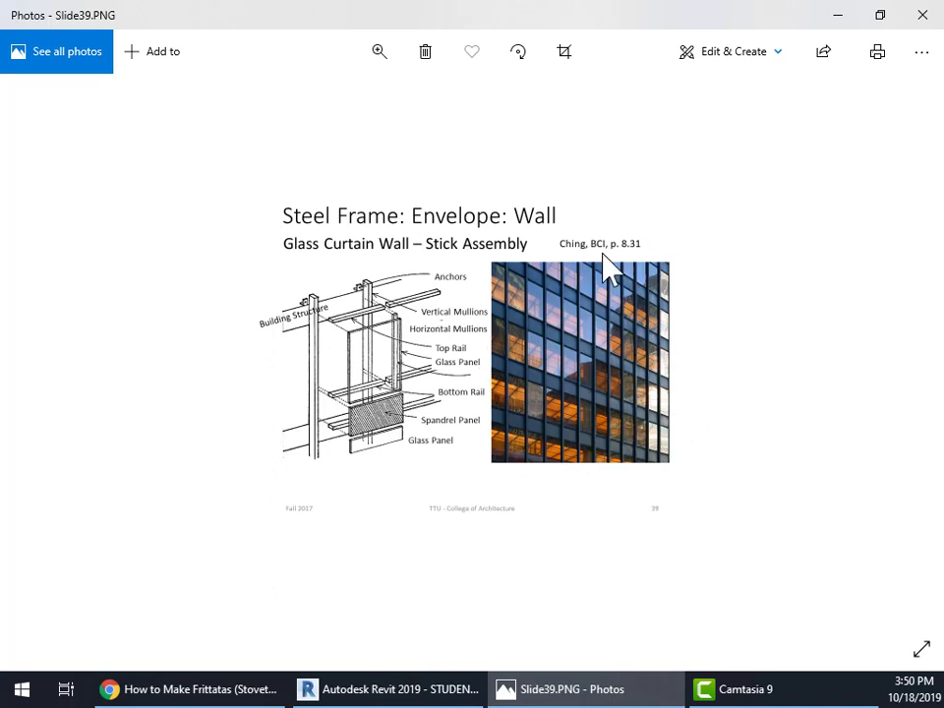
mouse_move(909, 407)
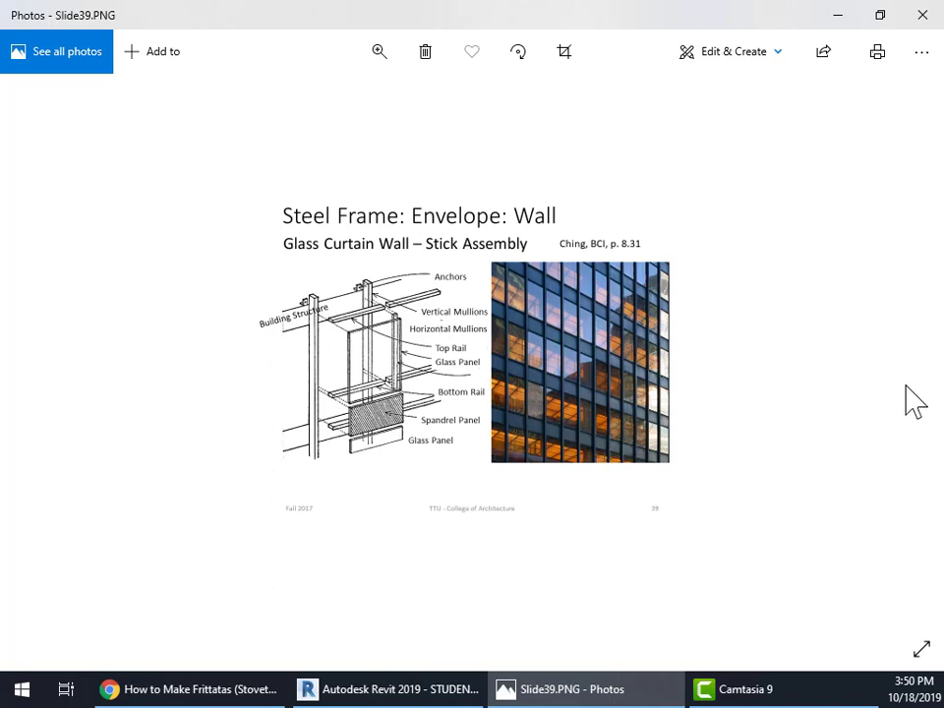
Step: Page back through the slides to the Seagram Building curtain wall slide
click(47, 356)
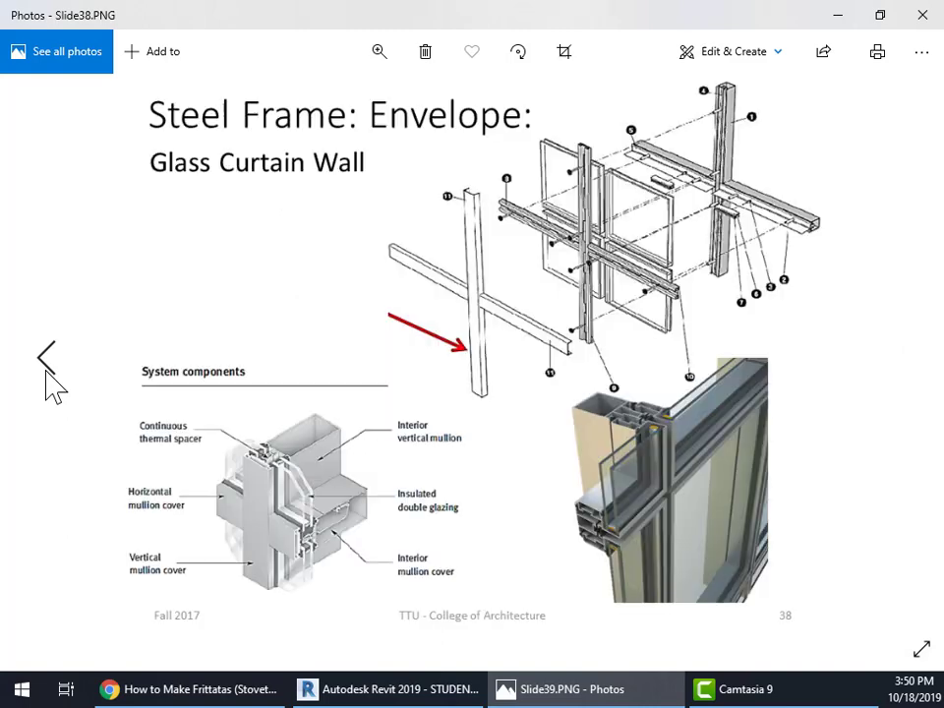
click(48, 358)
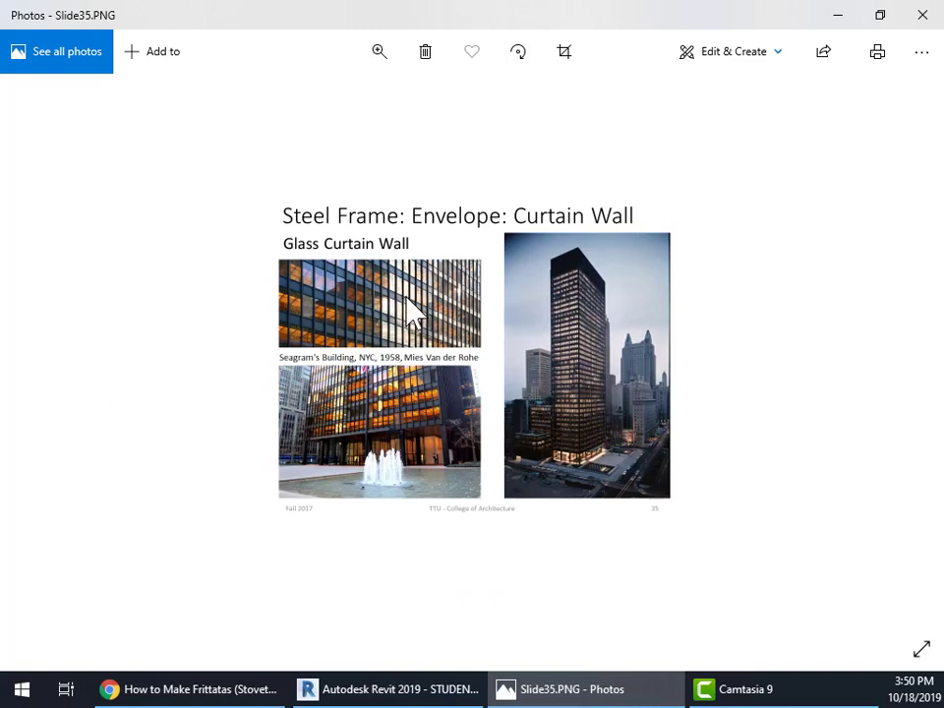
mouse_move(311, 314)
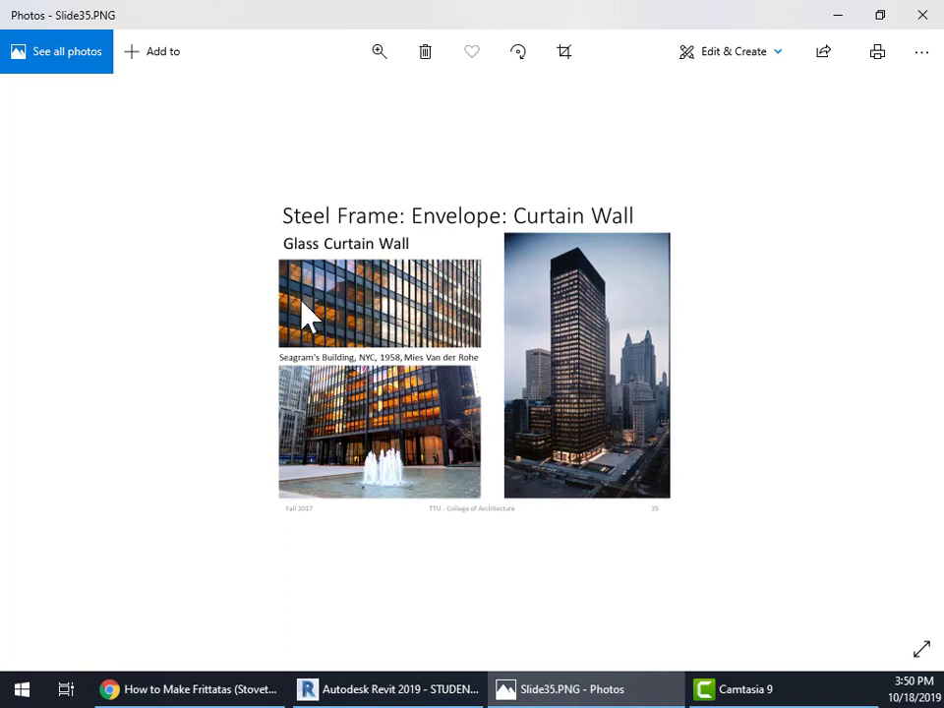
mouse_move(398, 338)
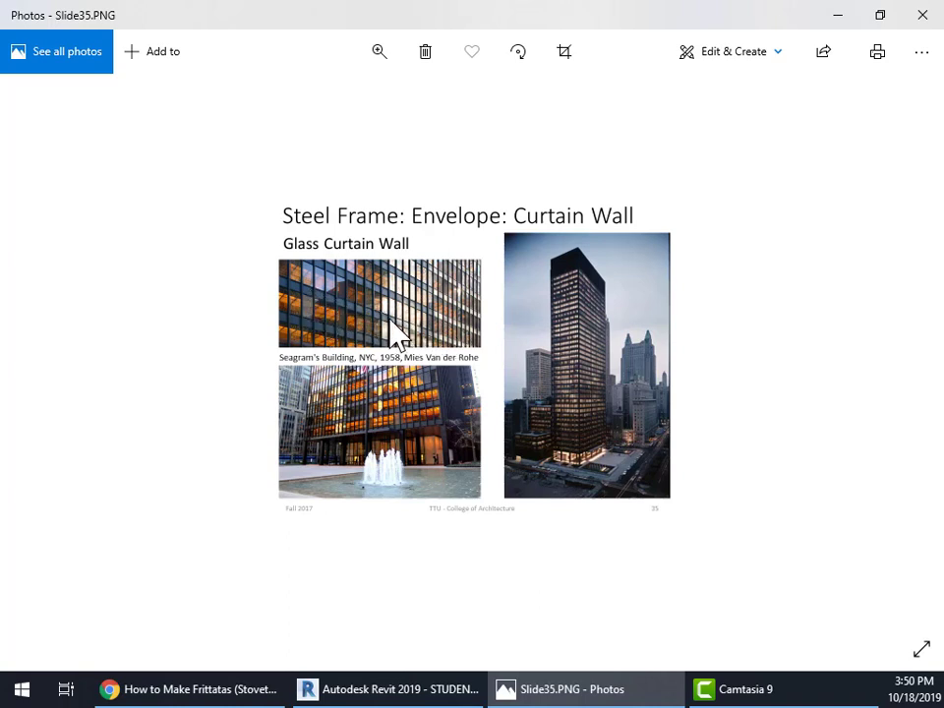
mouse_move(338, 370)
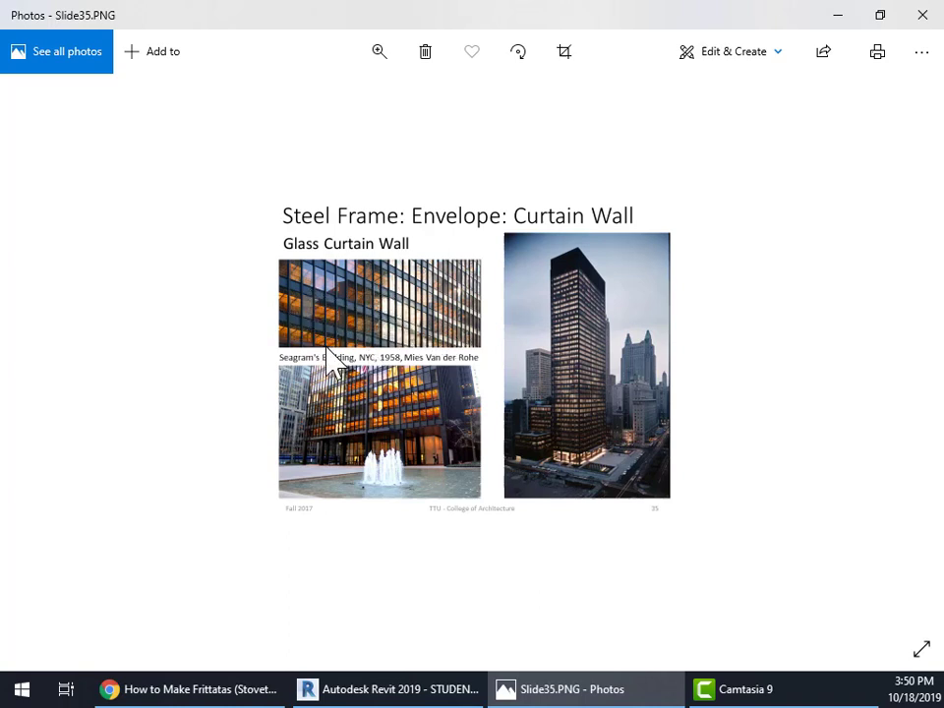
mouse_move(403, 422)
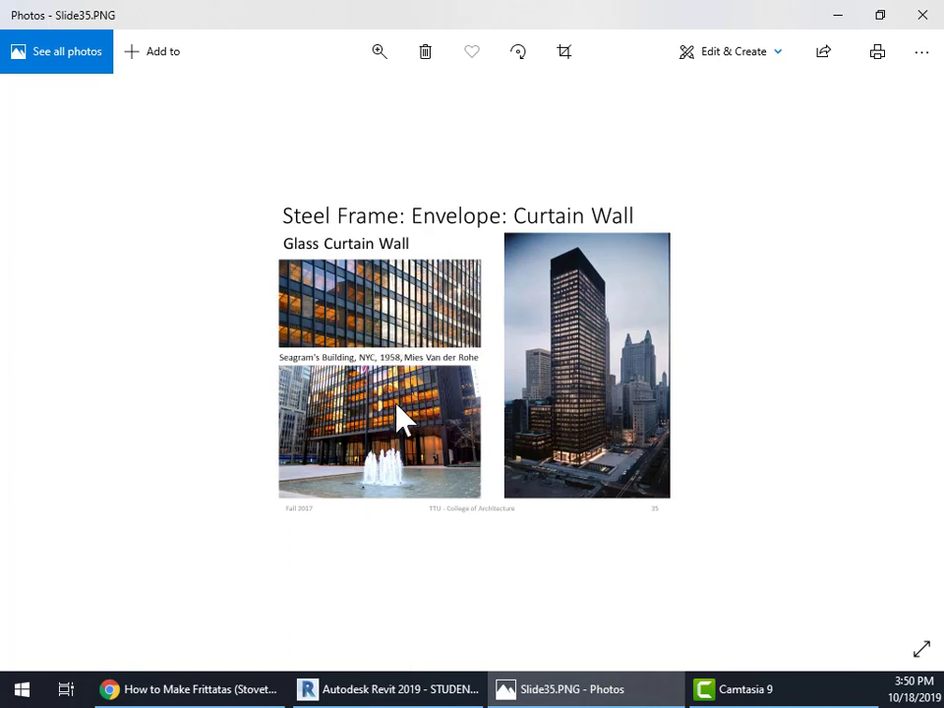
mouse_move(857, 118)
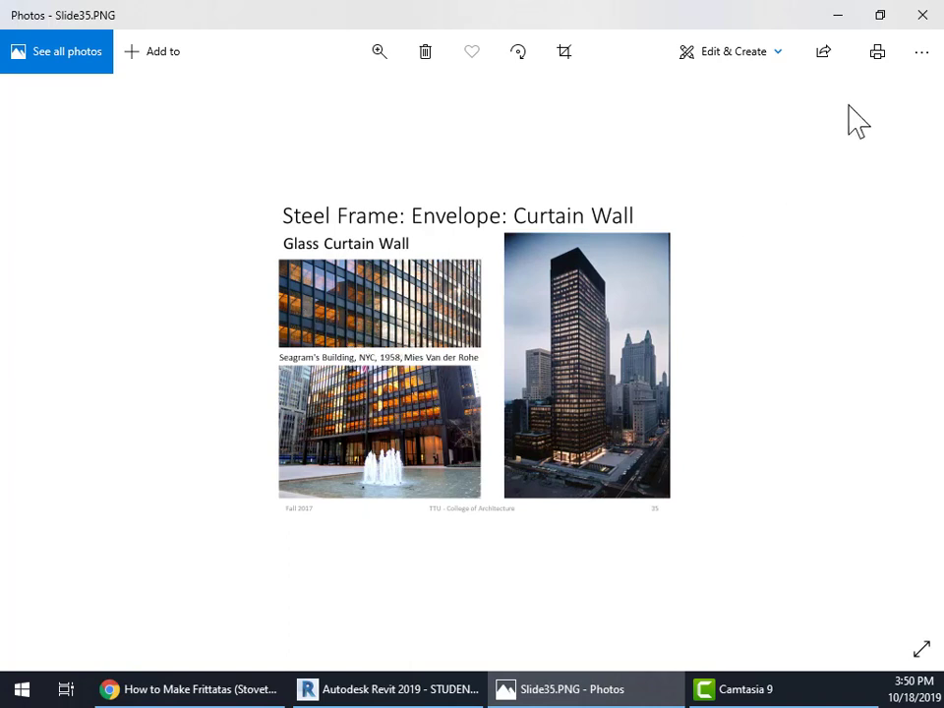
mouse_move(849, 24)
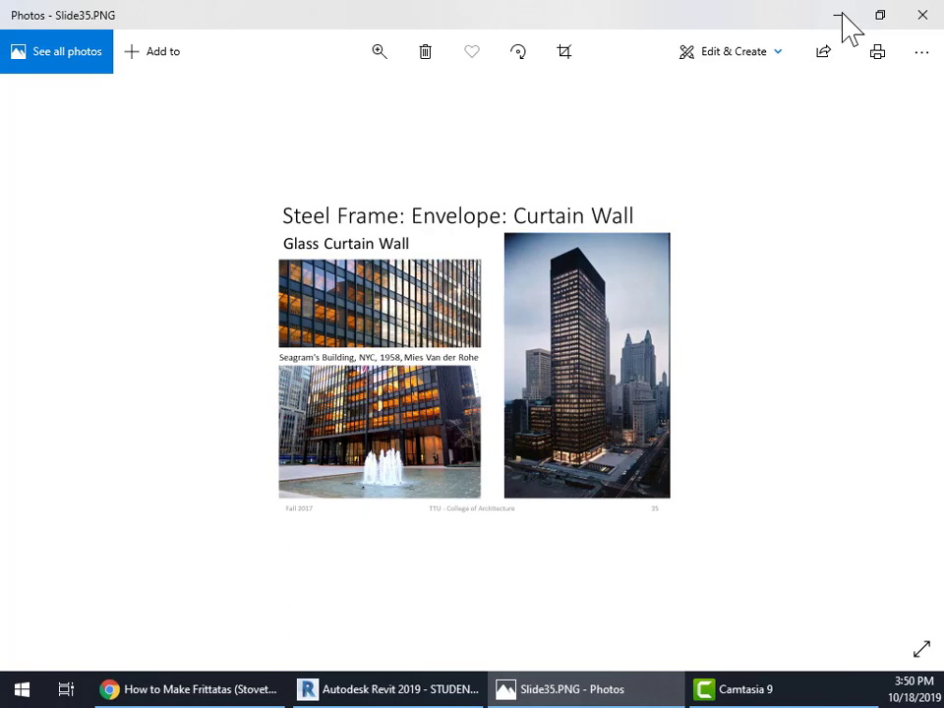
mouse_move(843, 18)
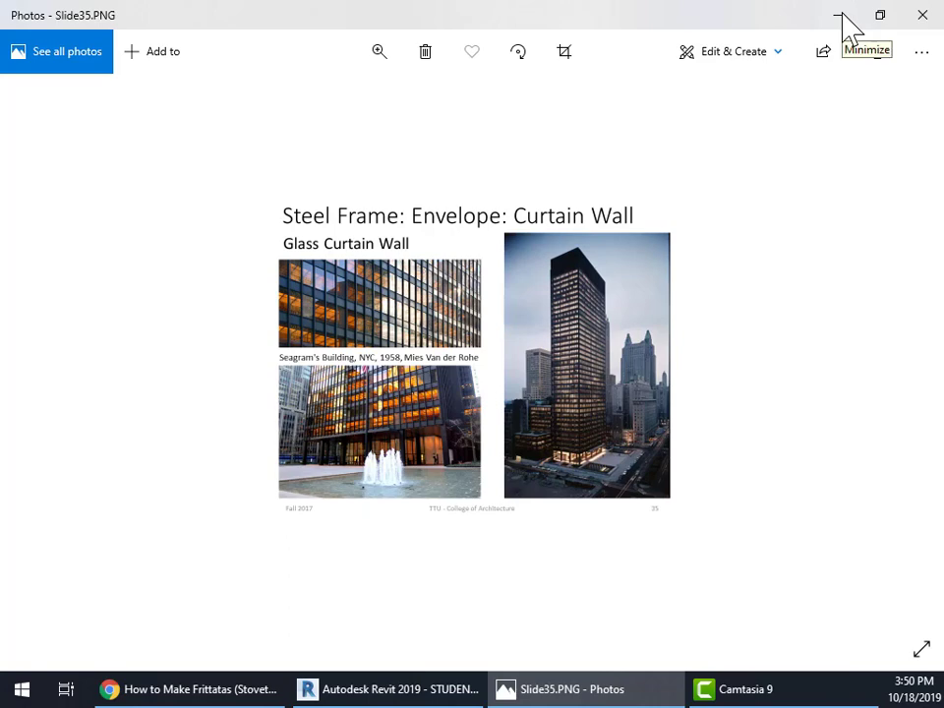